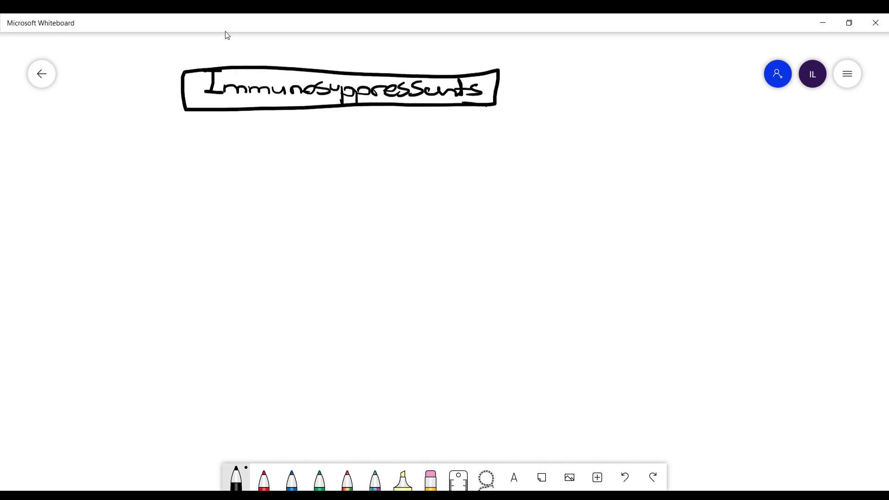
# Draw a downward arrow from the Immunosuppressents title box toward the Steroids heading
pyautogui.moveTo(305, 113); pyautogui.dragTo(122, 161)
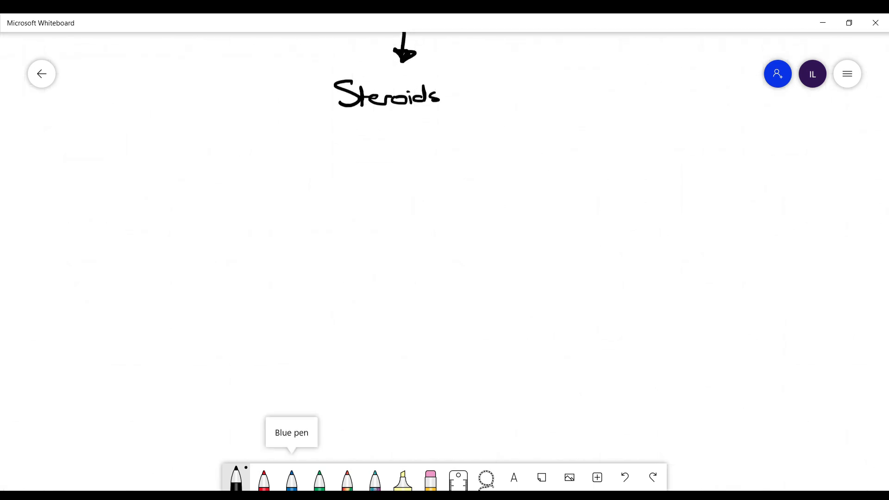
pyautogui.click(263, 478)
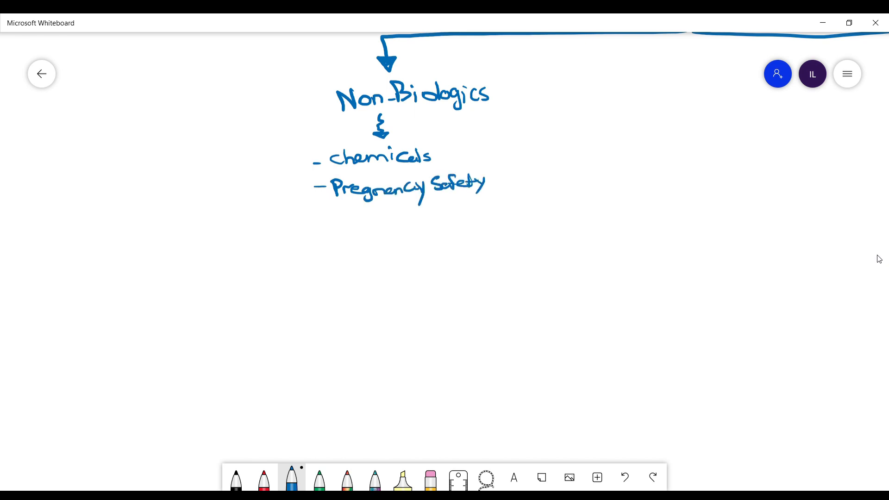
# Scroll down to make room for the red numbered drug notes
pyautogui.scroll(-3)
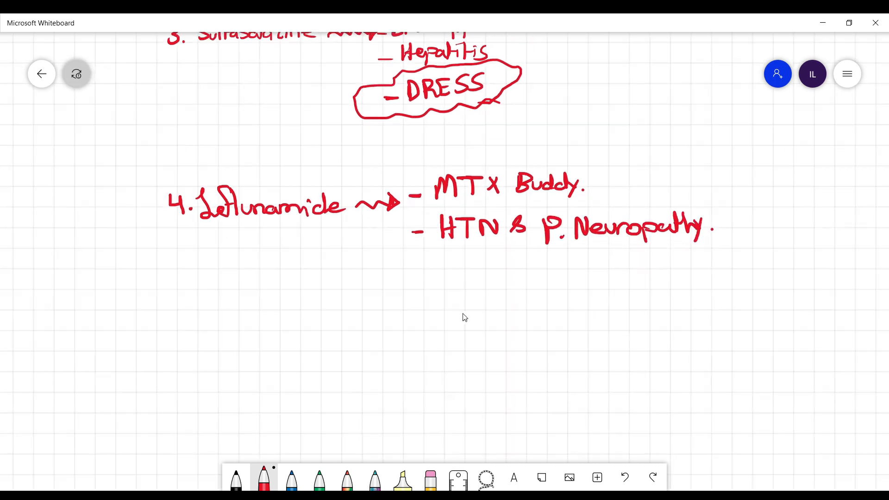
# Sketch the Cyclophosphamide bladder with a green dashed lining, then return to red ink for Mesna and Azathioprine
pyautogui.scroll(-3)
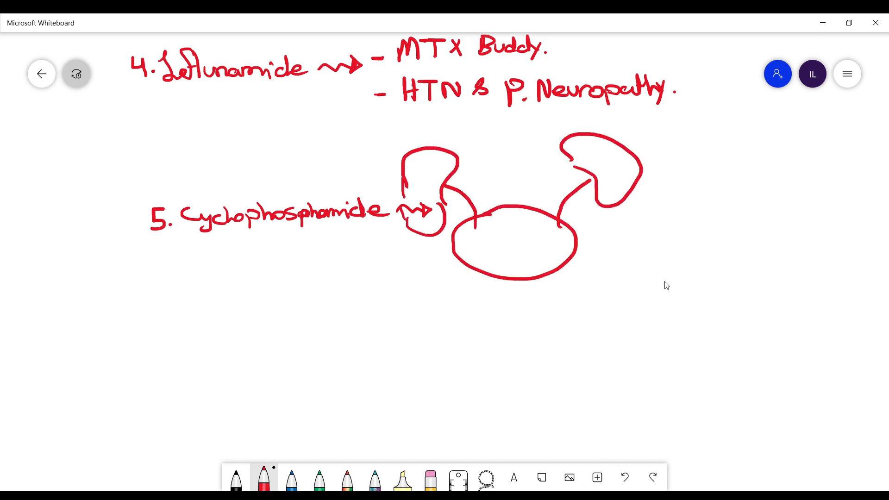
pyautogui.click(320, 476)
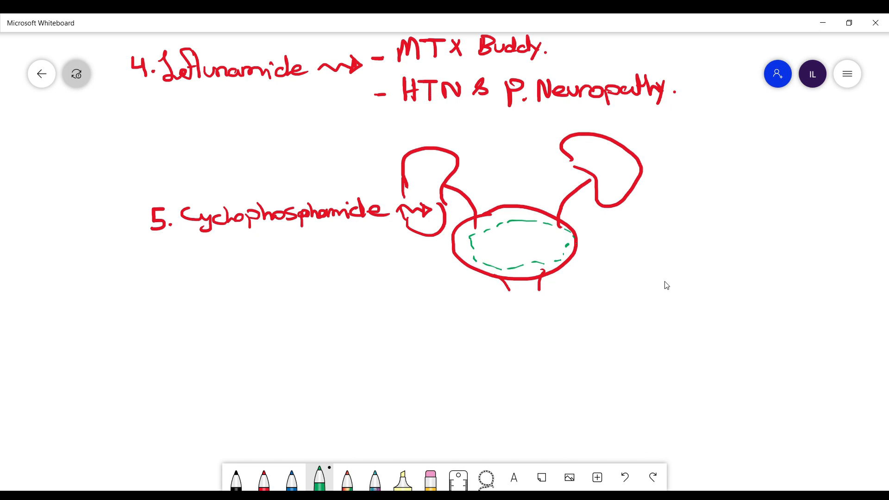
pyautogui.click(262, 476)
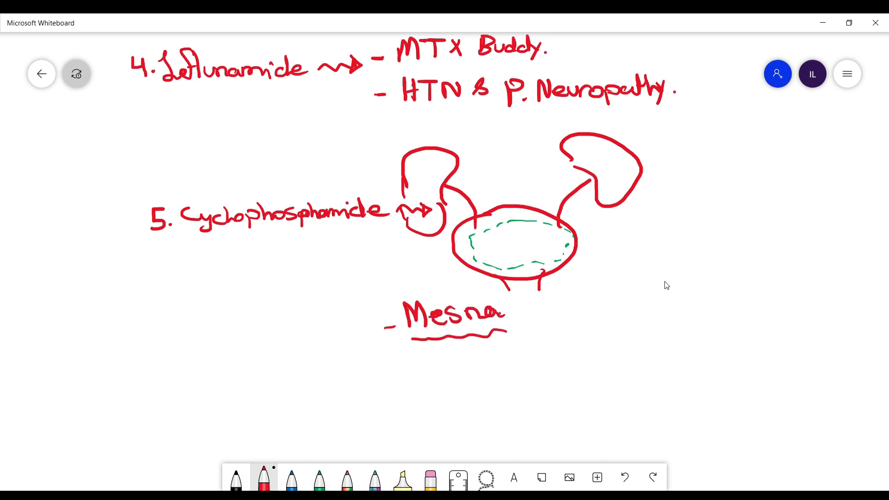
pyautogui.scroll(-3)
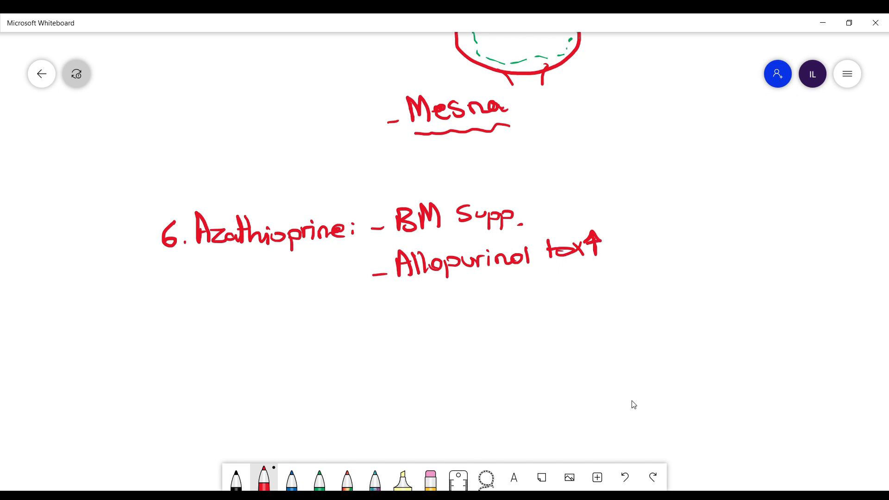
pyautogui.moveTo(610, 357)
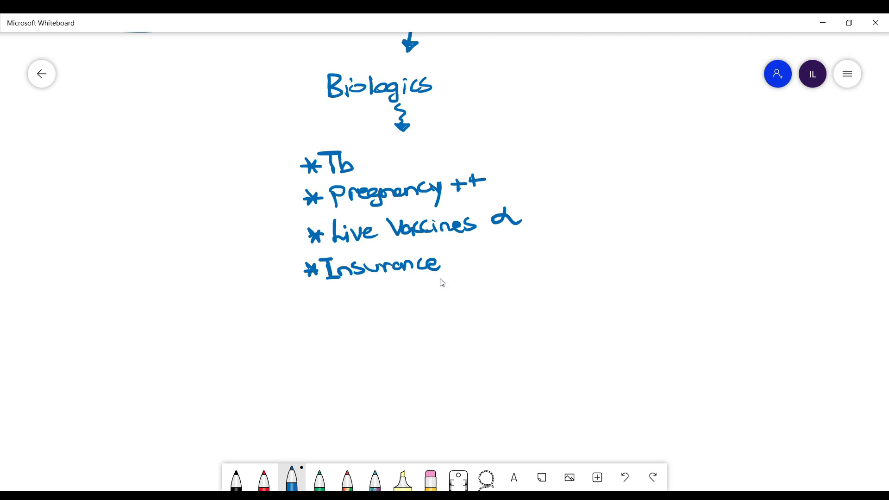
pyautogui.moveTo(452, 284)
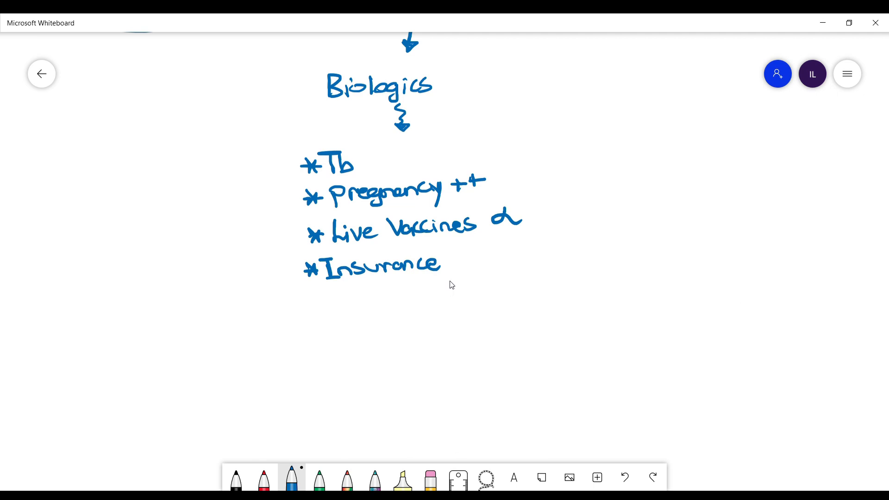
pyautogui.moveTo(473, 306)
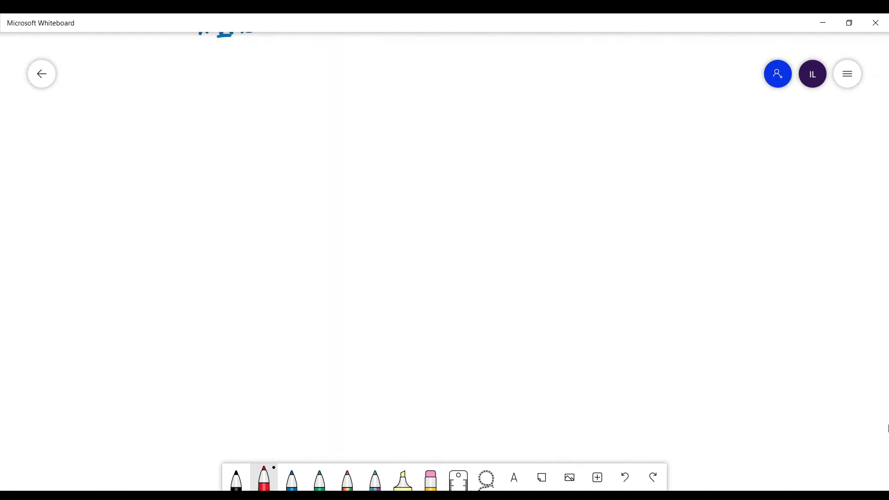
# Draw the squiggly arrow, write 'T-Cell ~> Abatacept', and begin the next starred bullet
pyautogui.moveTo(238, 48); pyautogui.dragTo(240, 88)
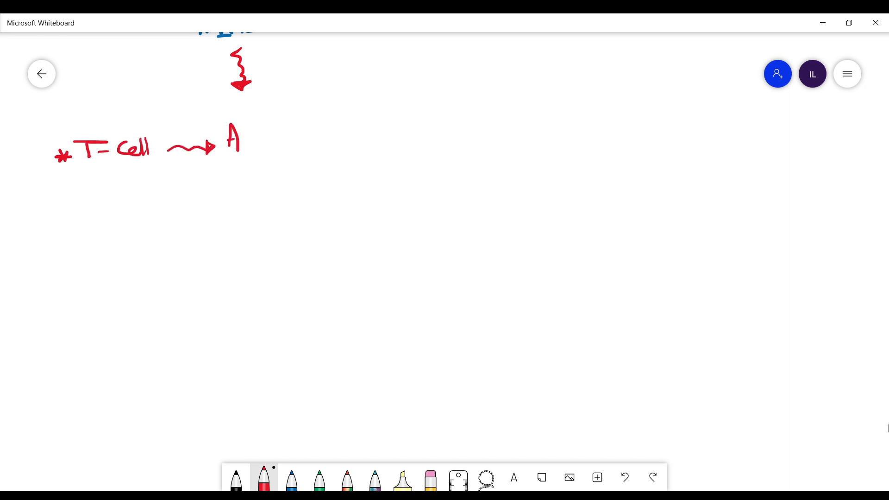
pyautogui.moveTo(244, 141); pyautogui.dragTo(318, 139)
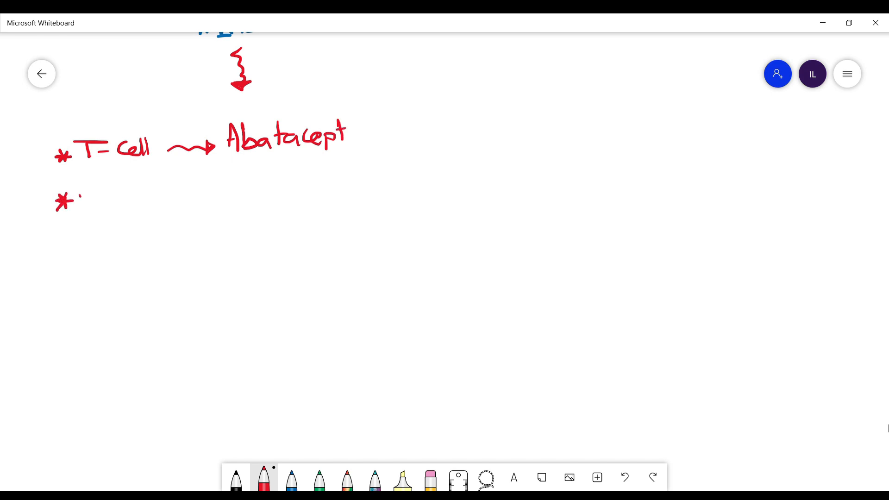
pyautogui.moveTo(79, 196); pyautogui.dragTo(150, 201)
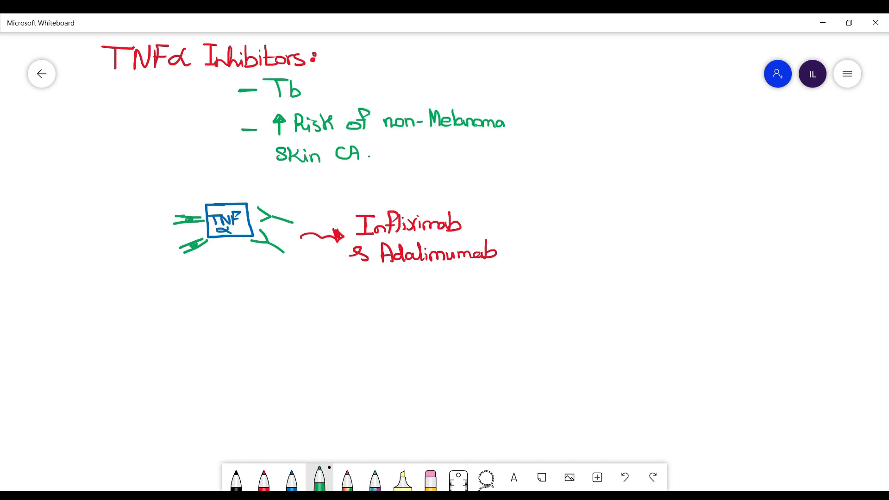
# Return to red ink after finishing the green TNFα antibody sketch
pyautogui.click(263, 477)
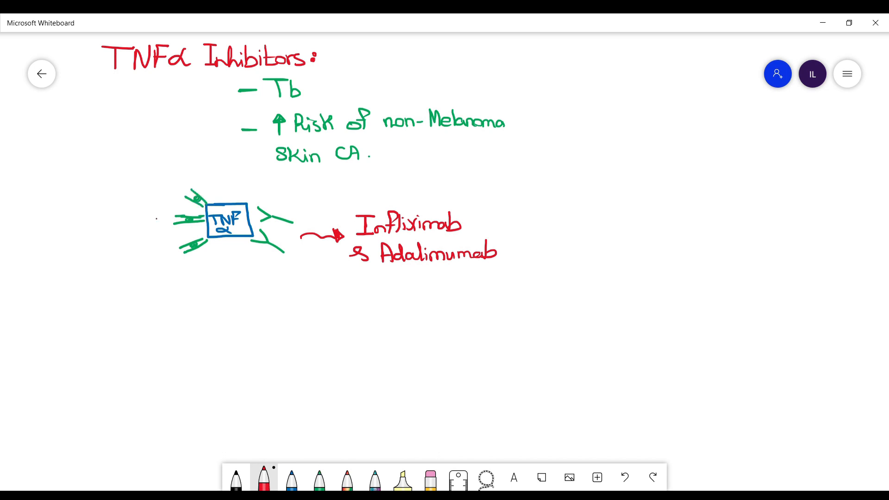